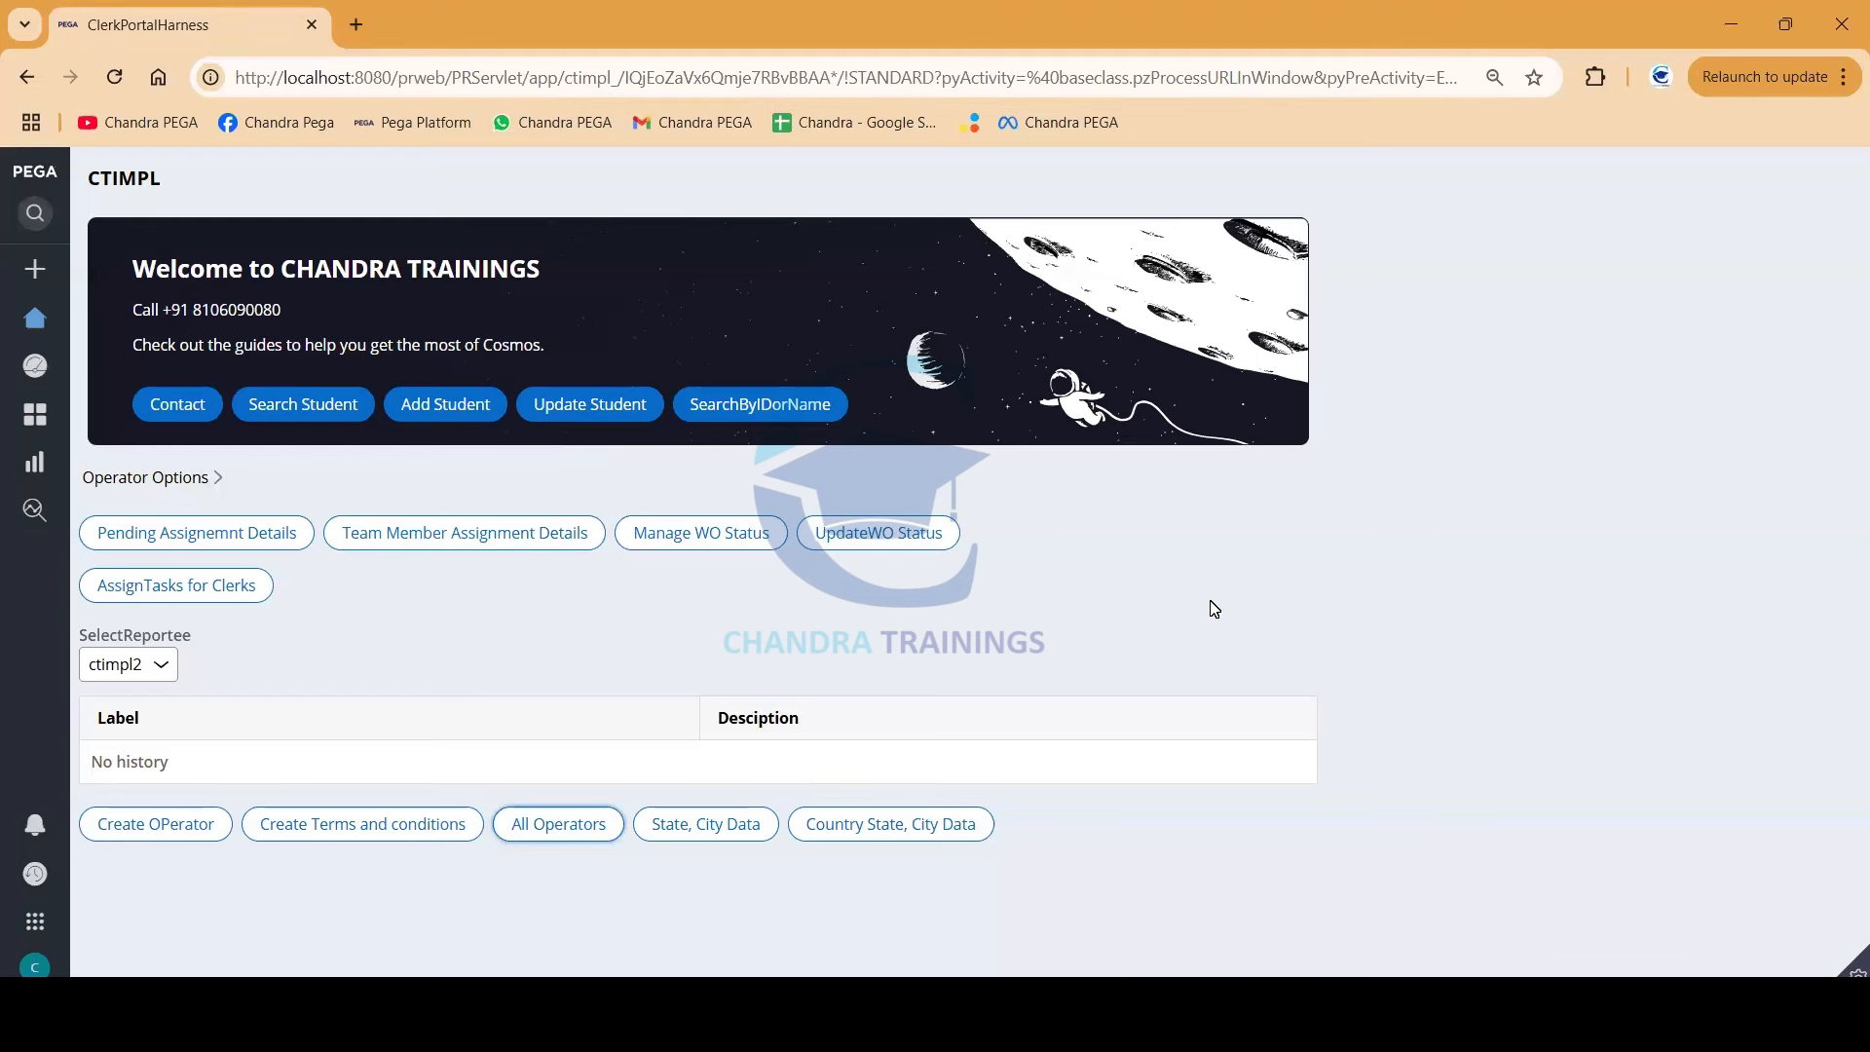
mouse_move(1170, 598)
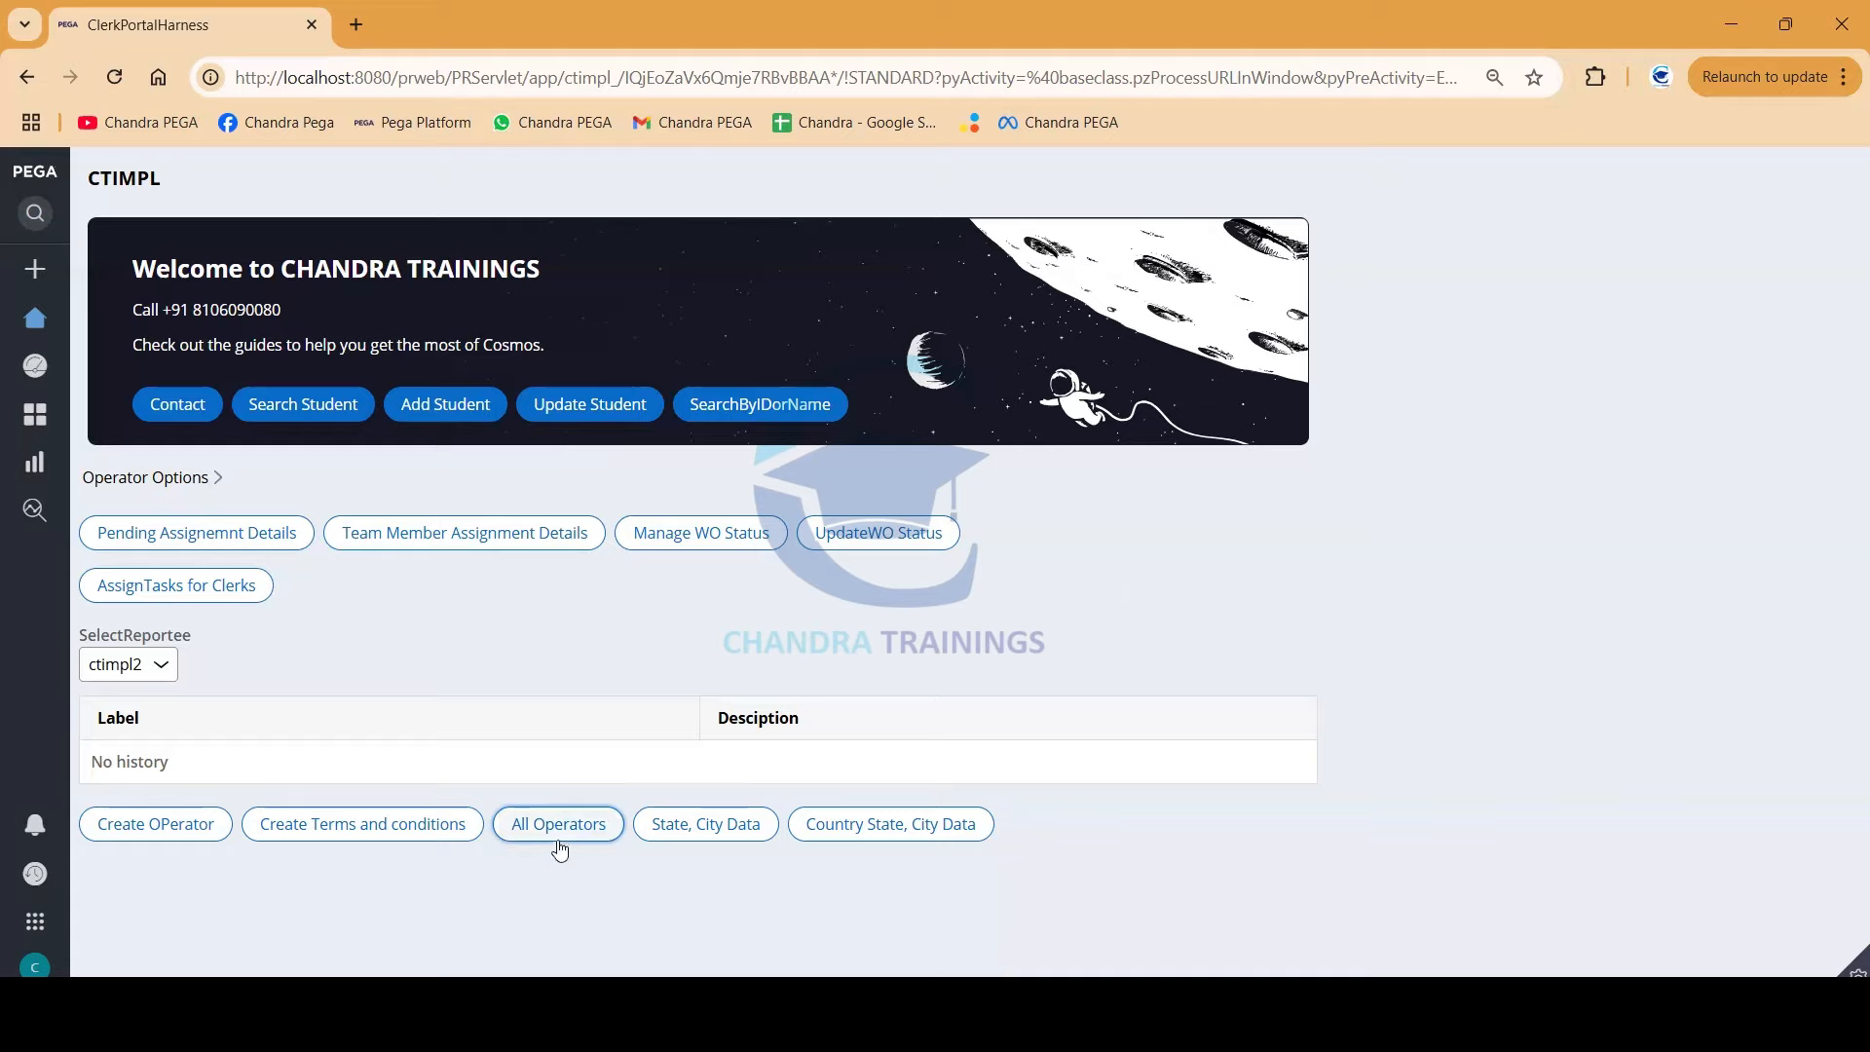
mouse_move(565, 838)
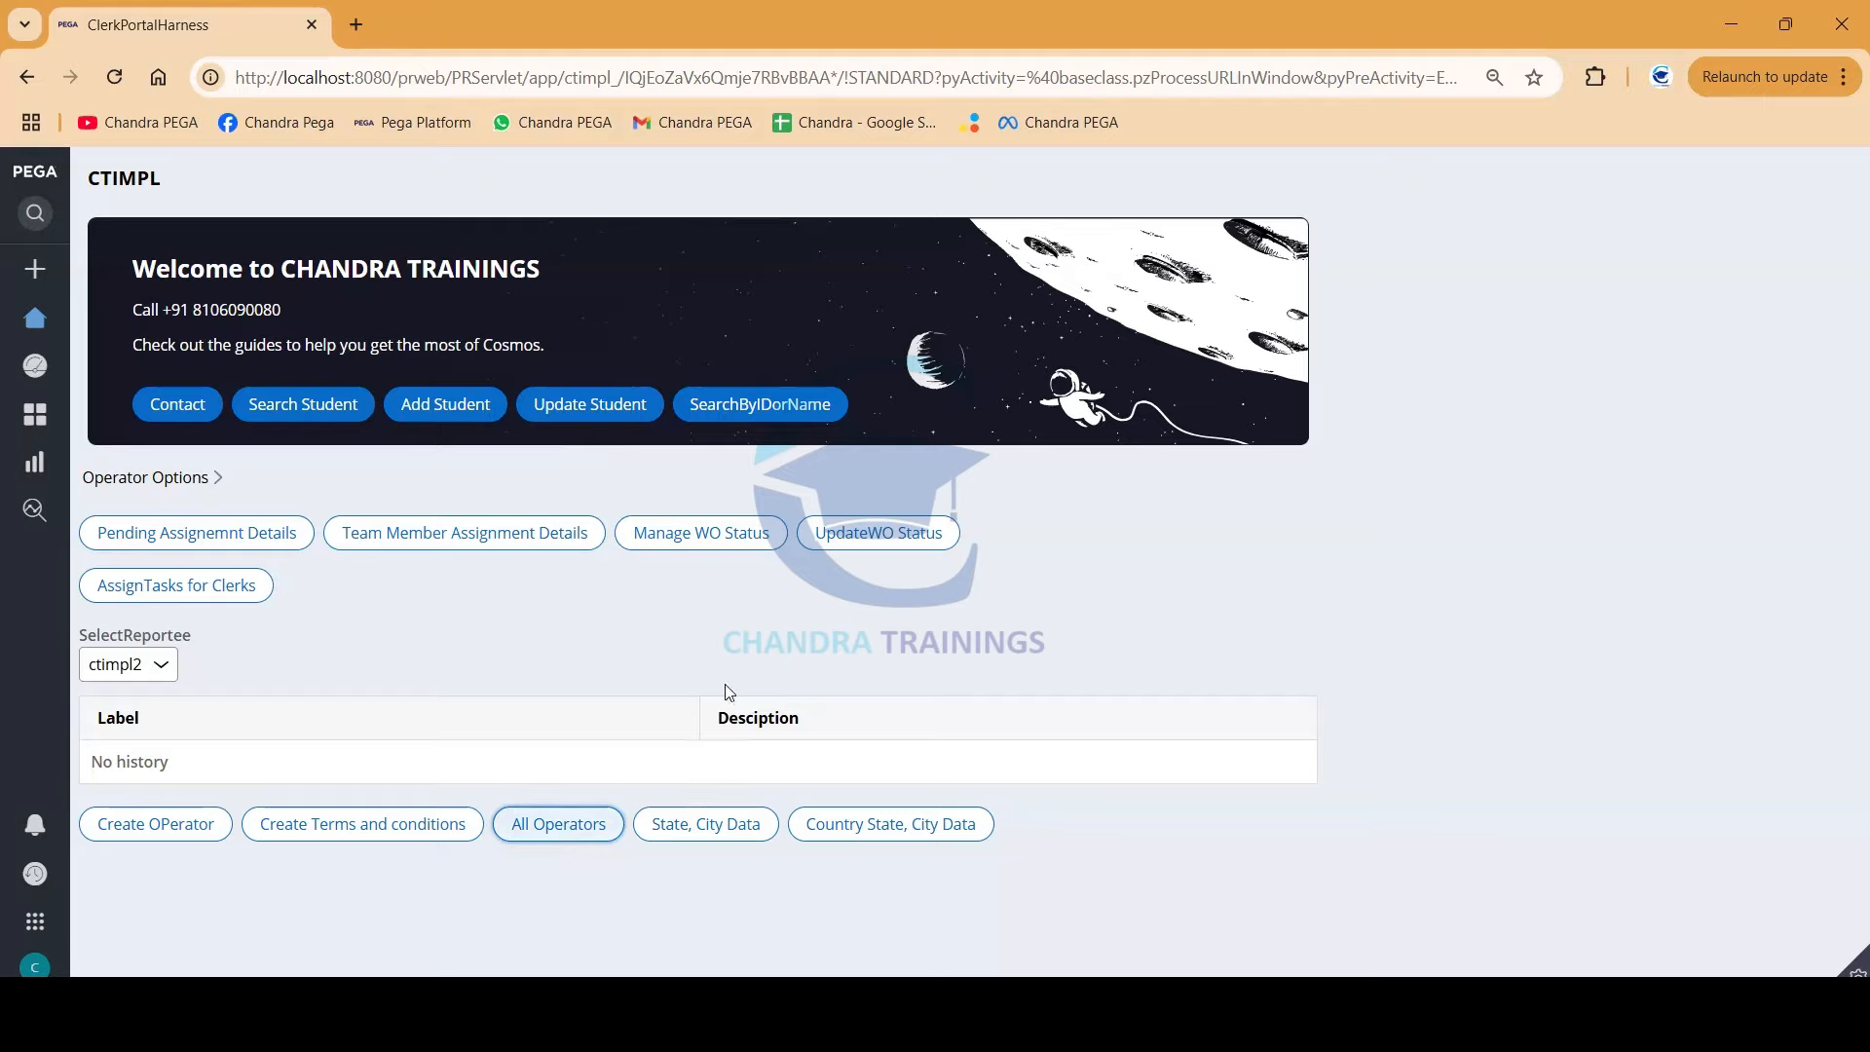
Bring up the PullAllOperators dialog listing operator IDs like wfgmanager and dbshr2.
left_click(557, 824)
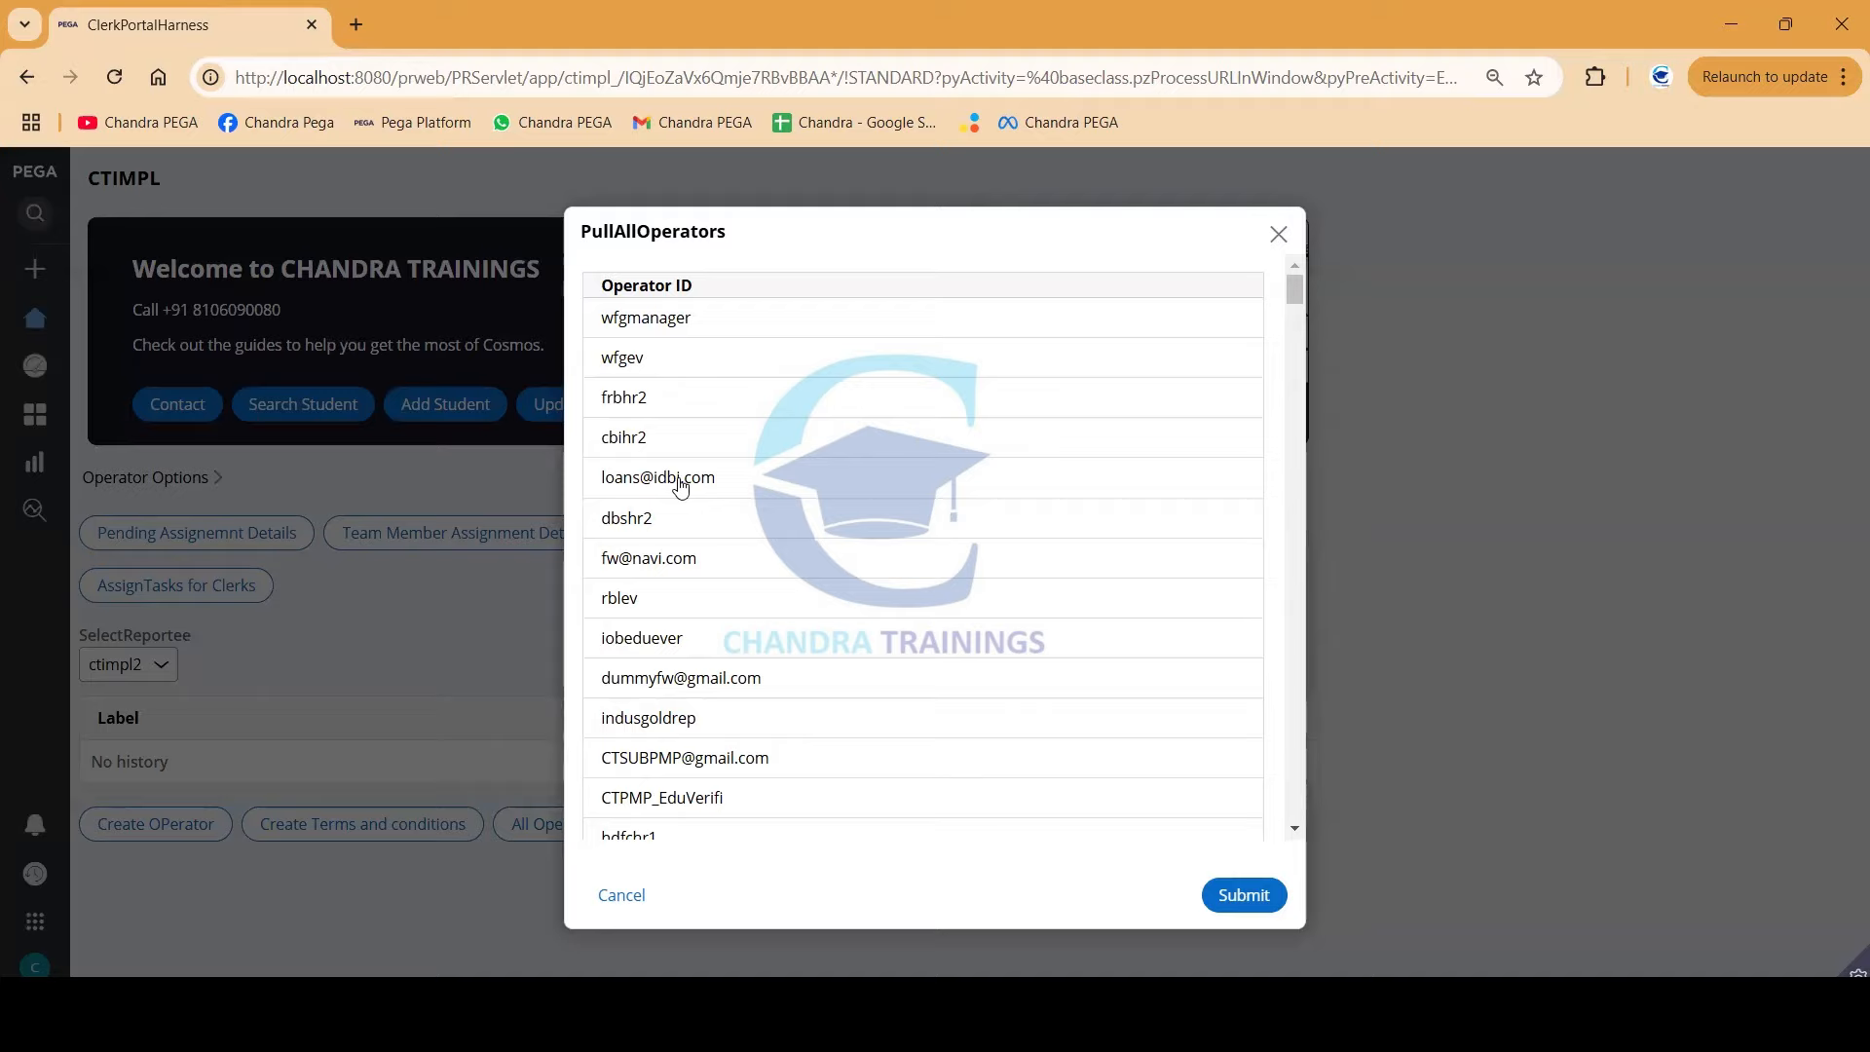
mouse_move(725, 413)
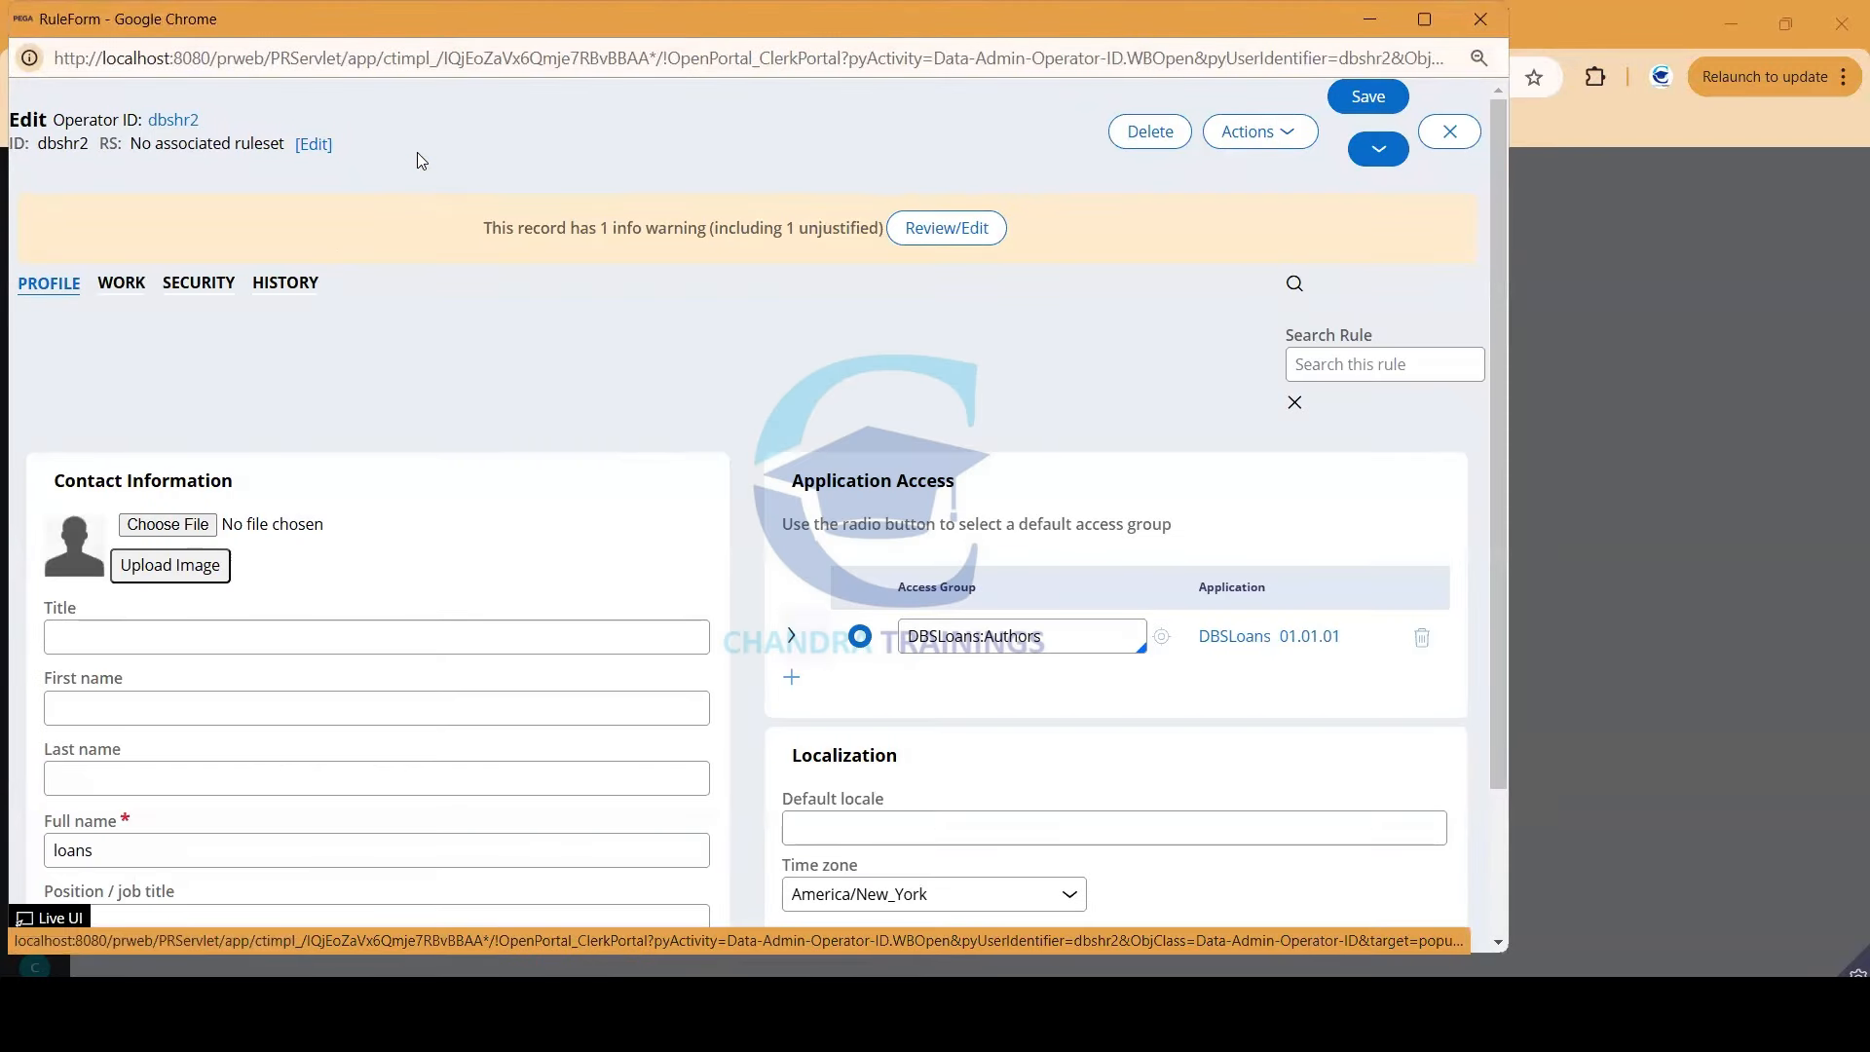
mouse_move(1169, 598)
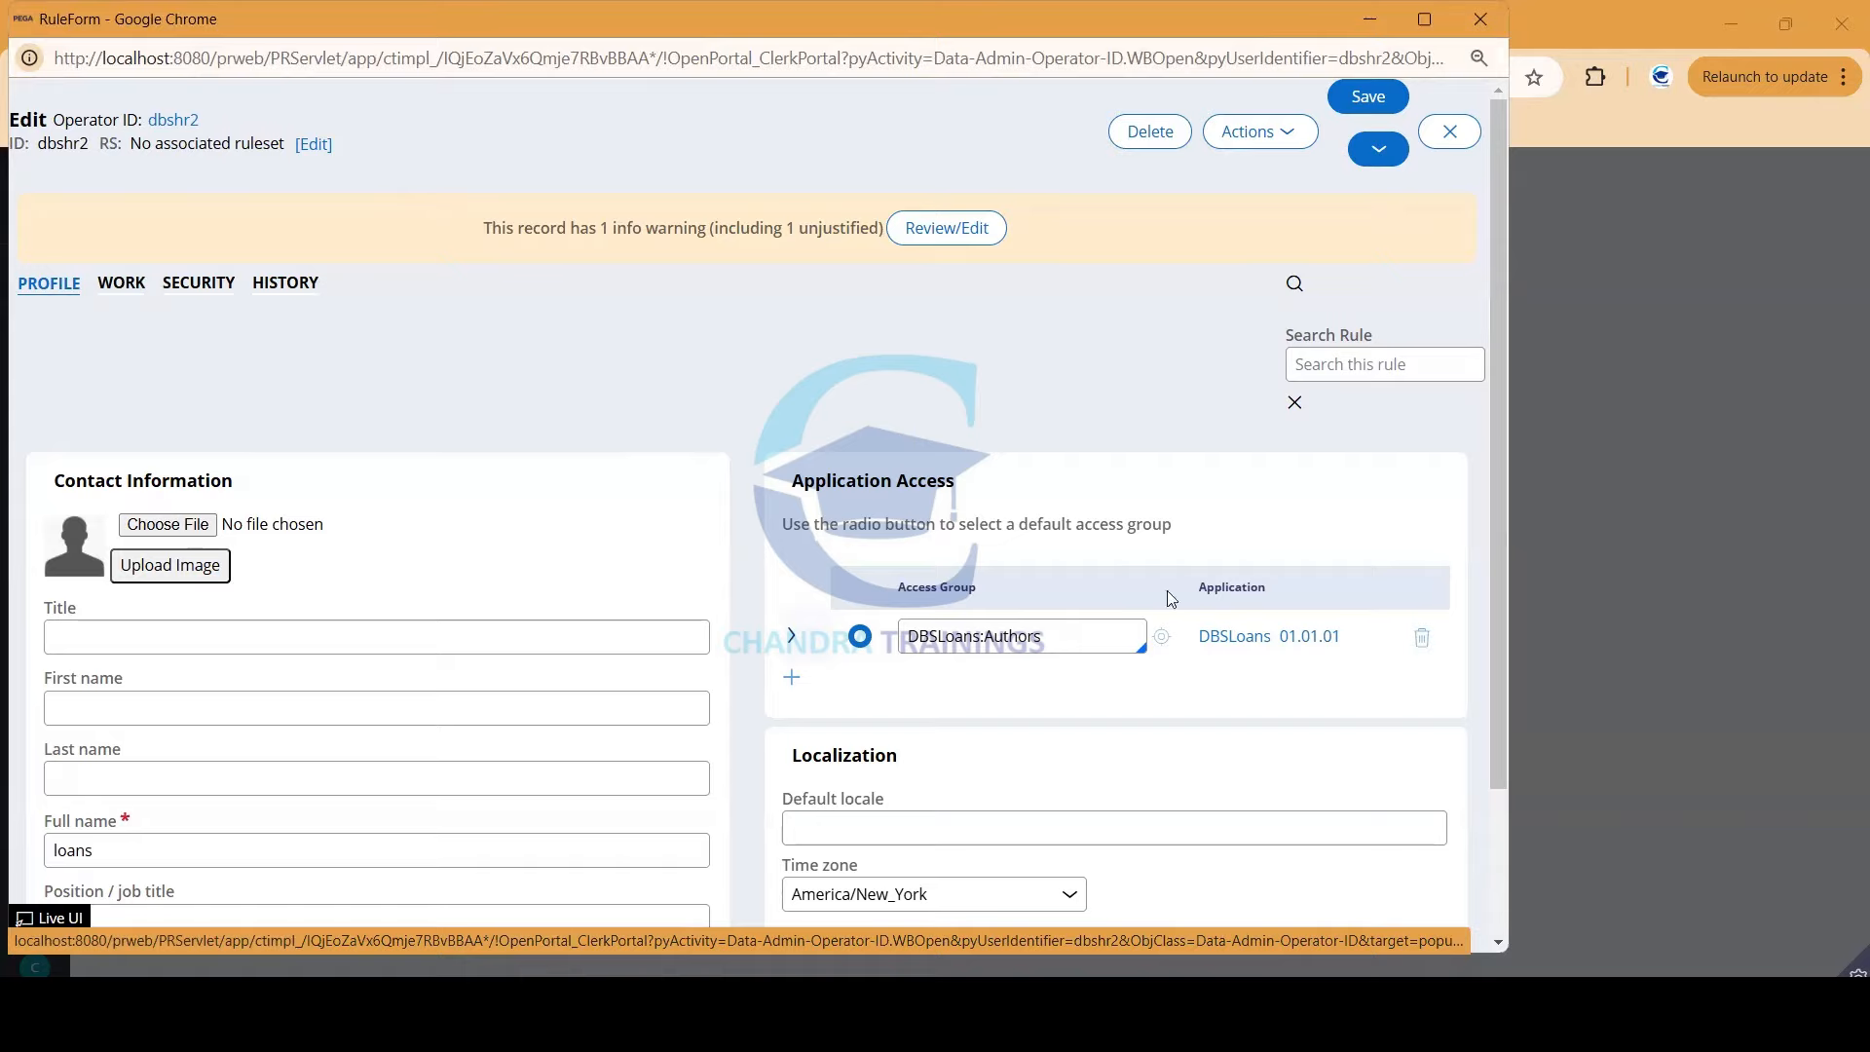
Review dbshr2's Authors access group and its Work settings showing team DBSHRteam_WG.
double_click(1013, 635)
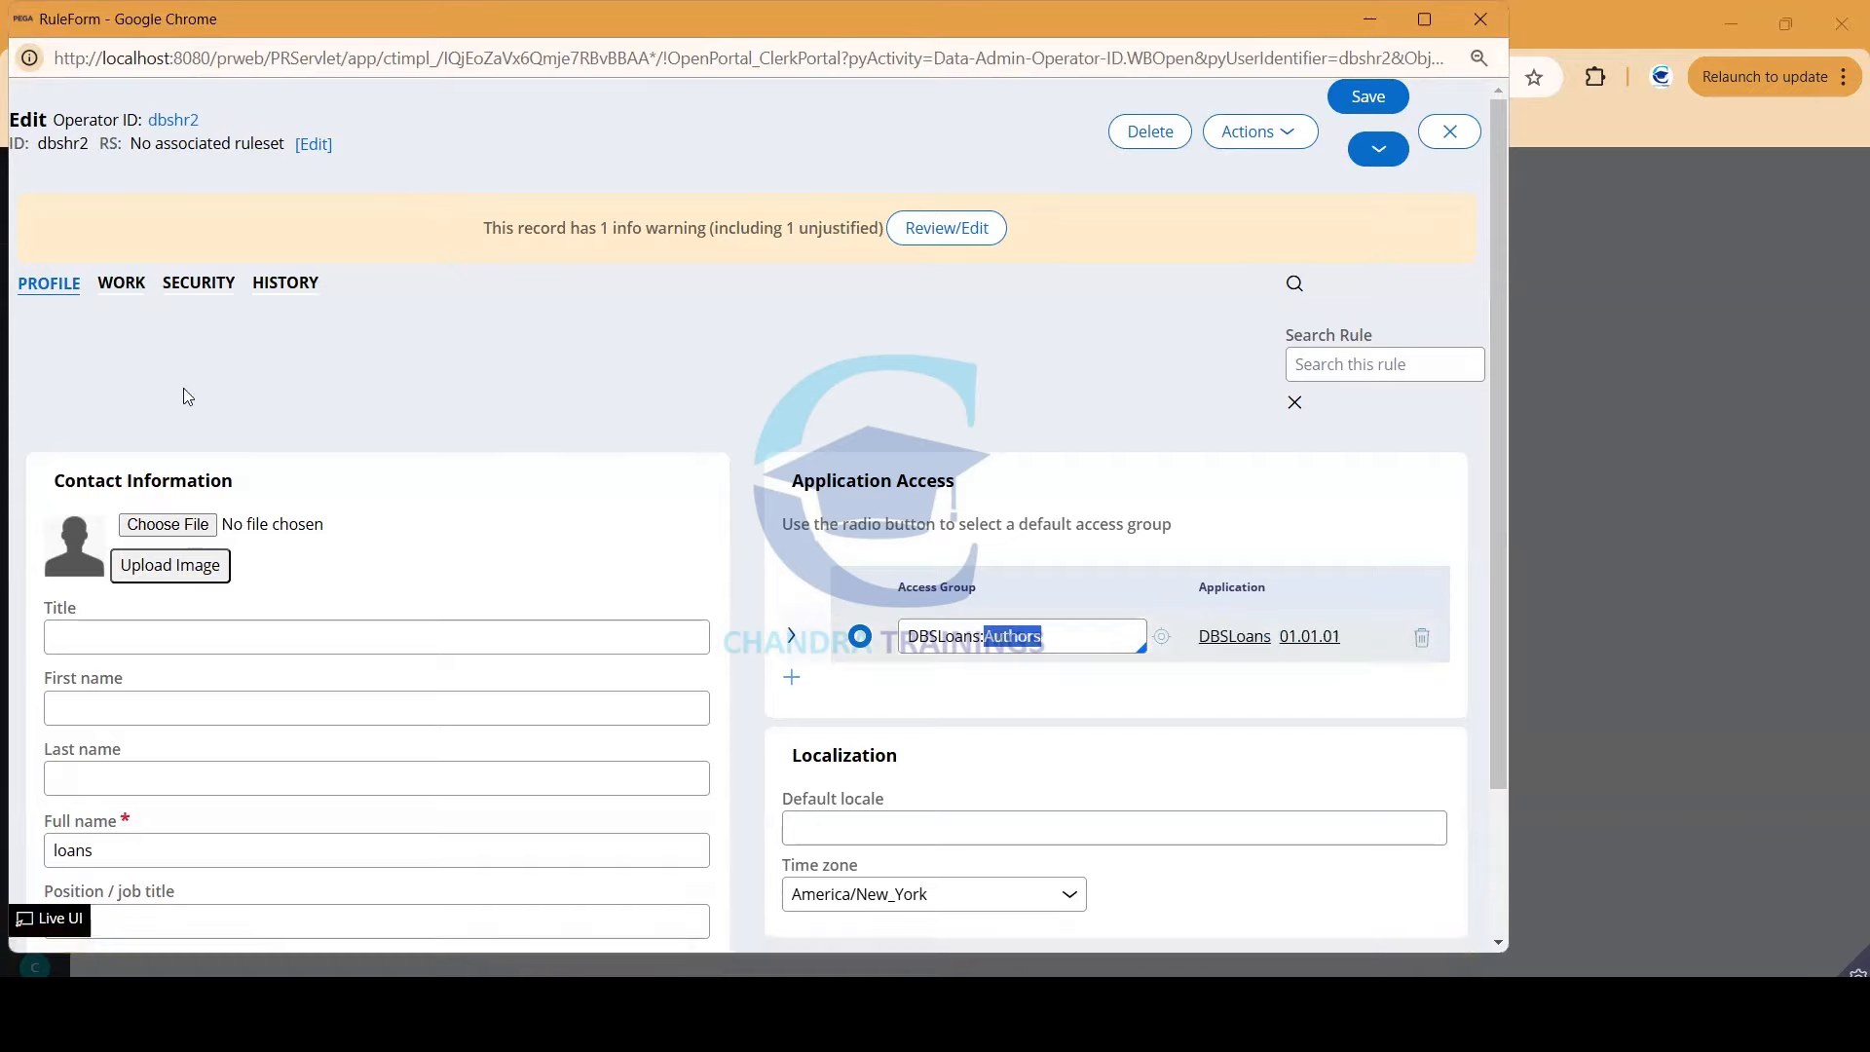
left_click(121, 282)
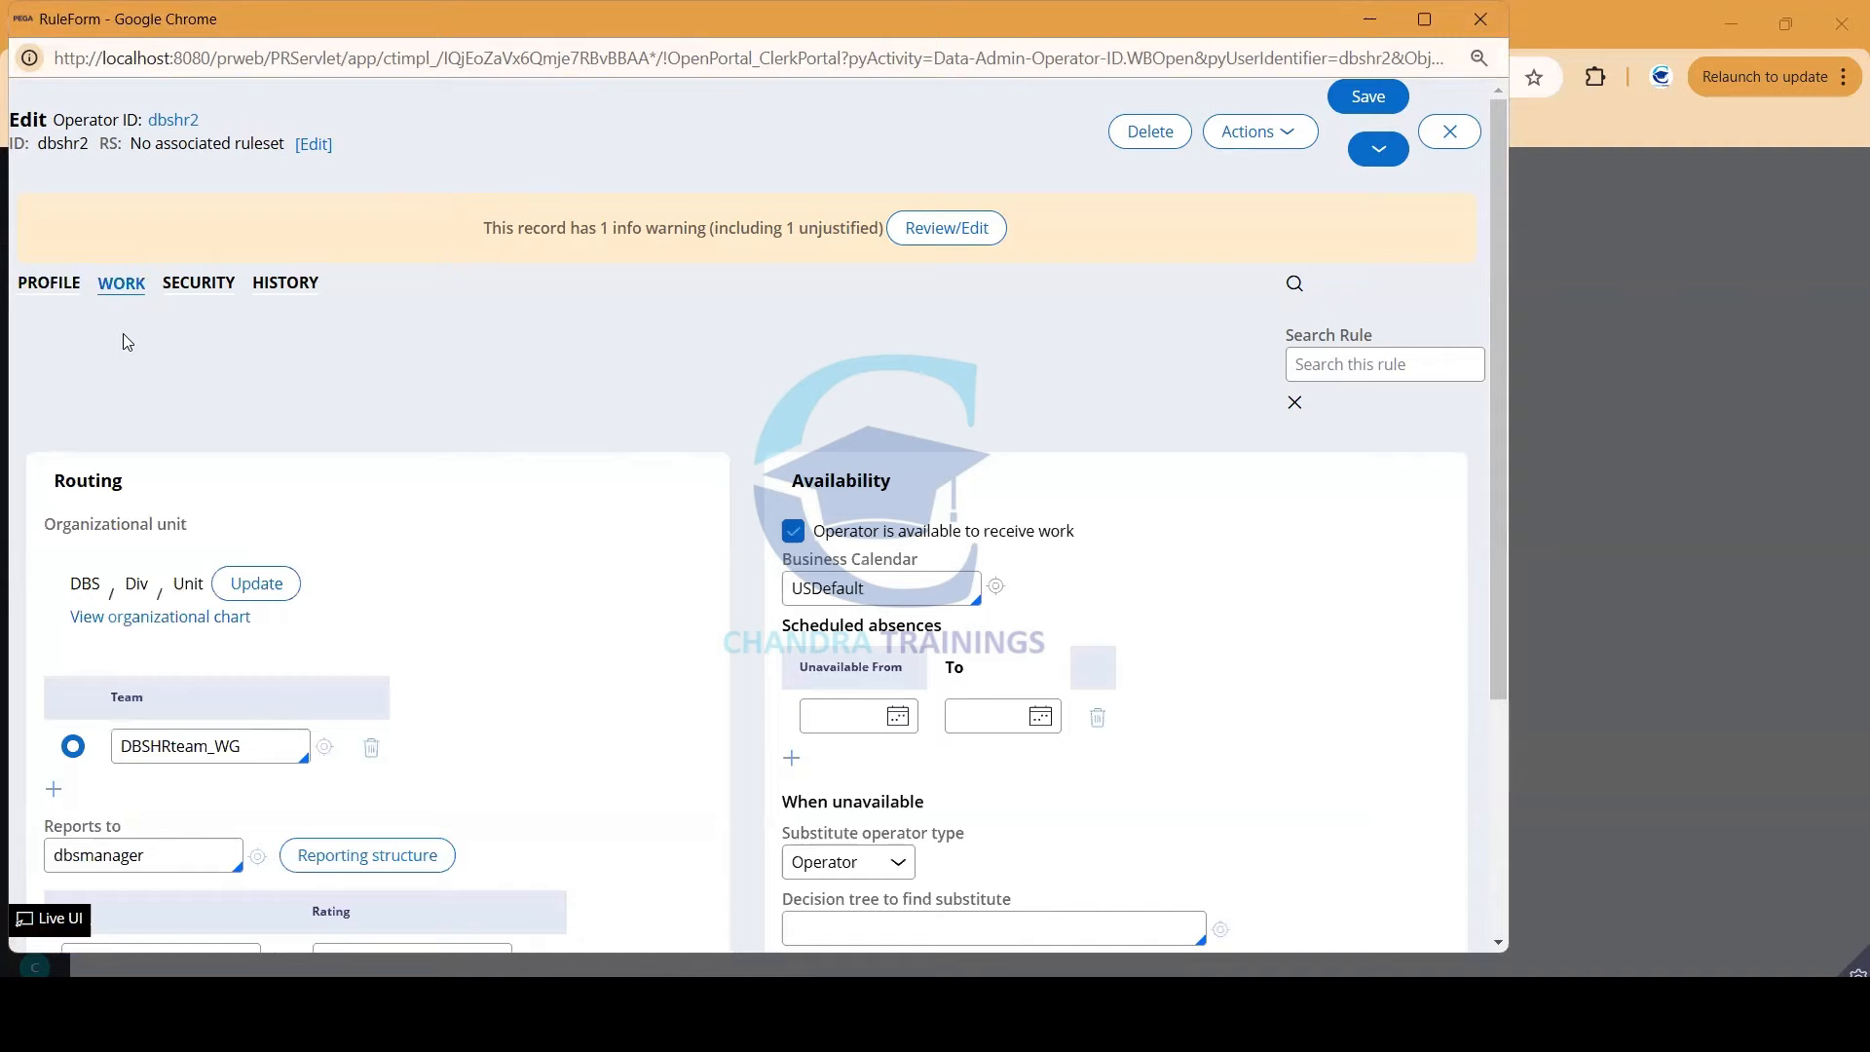
left_click(199, 282)
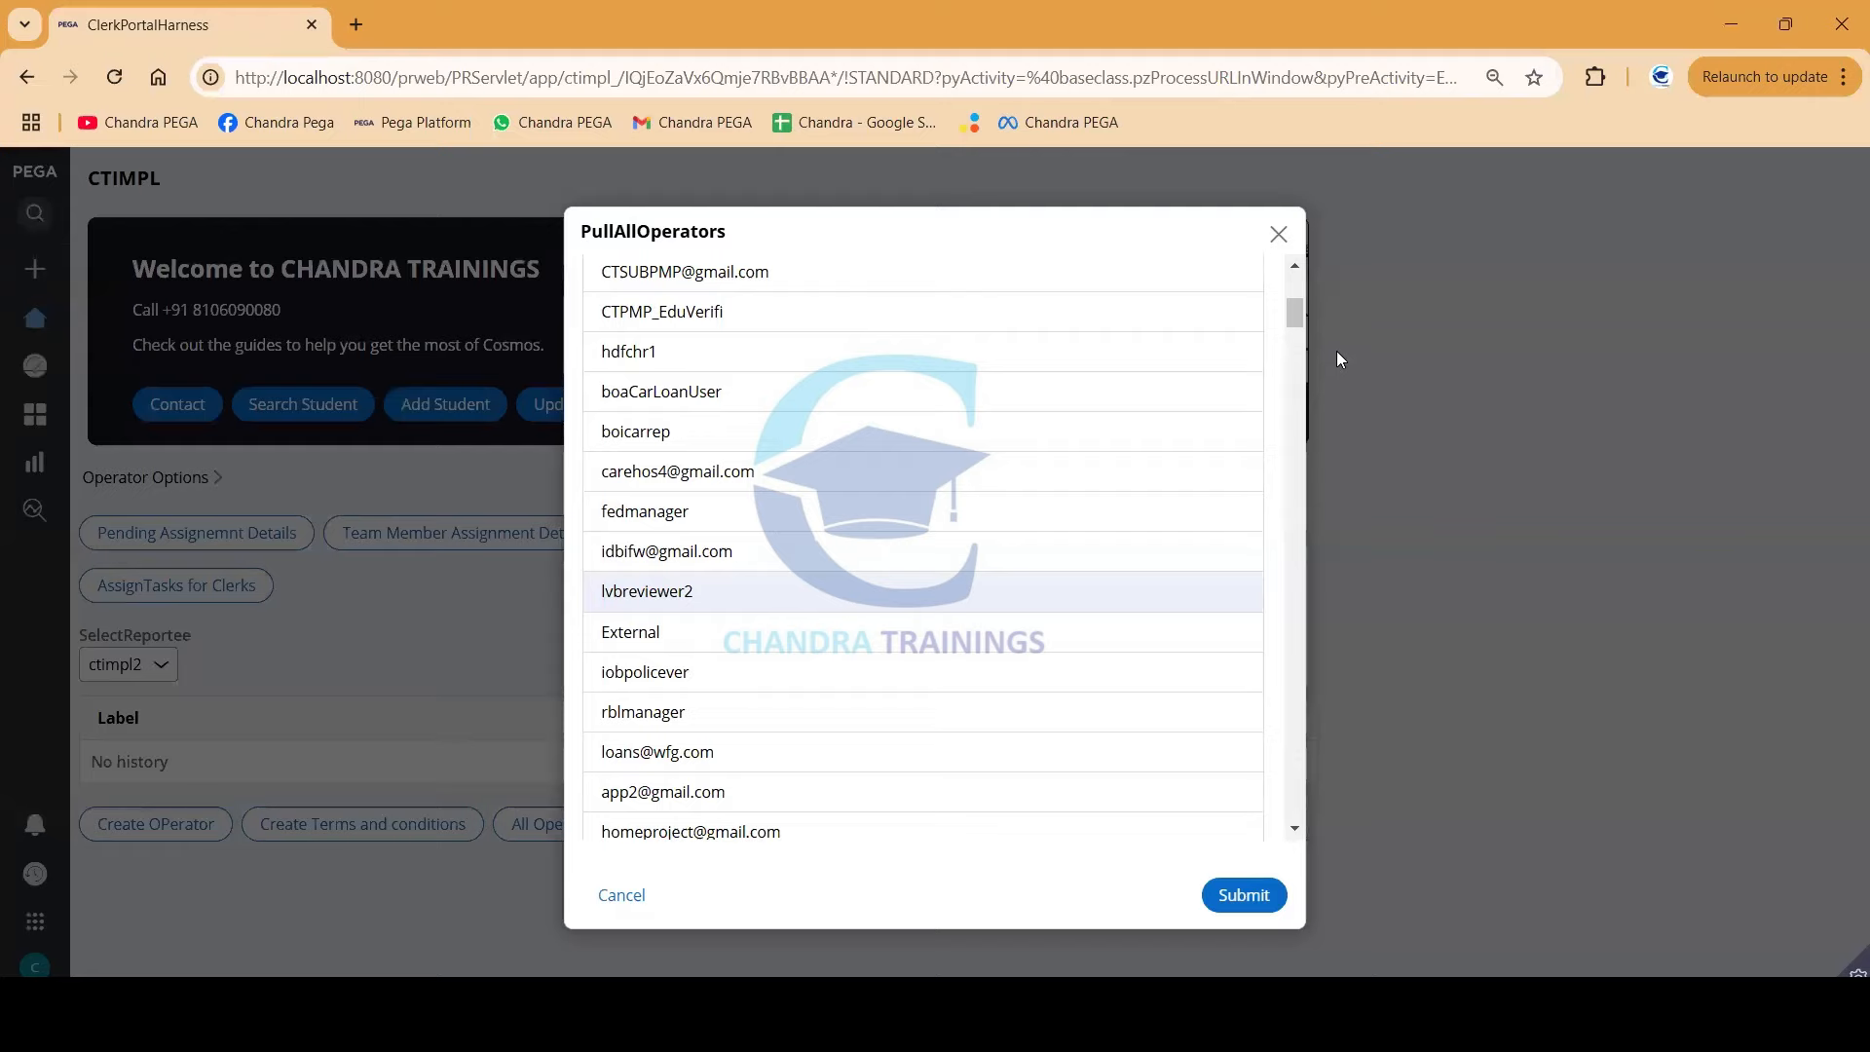
mouse_move(1430, 103)
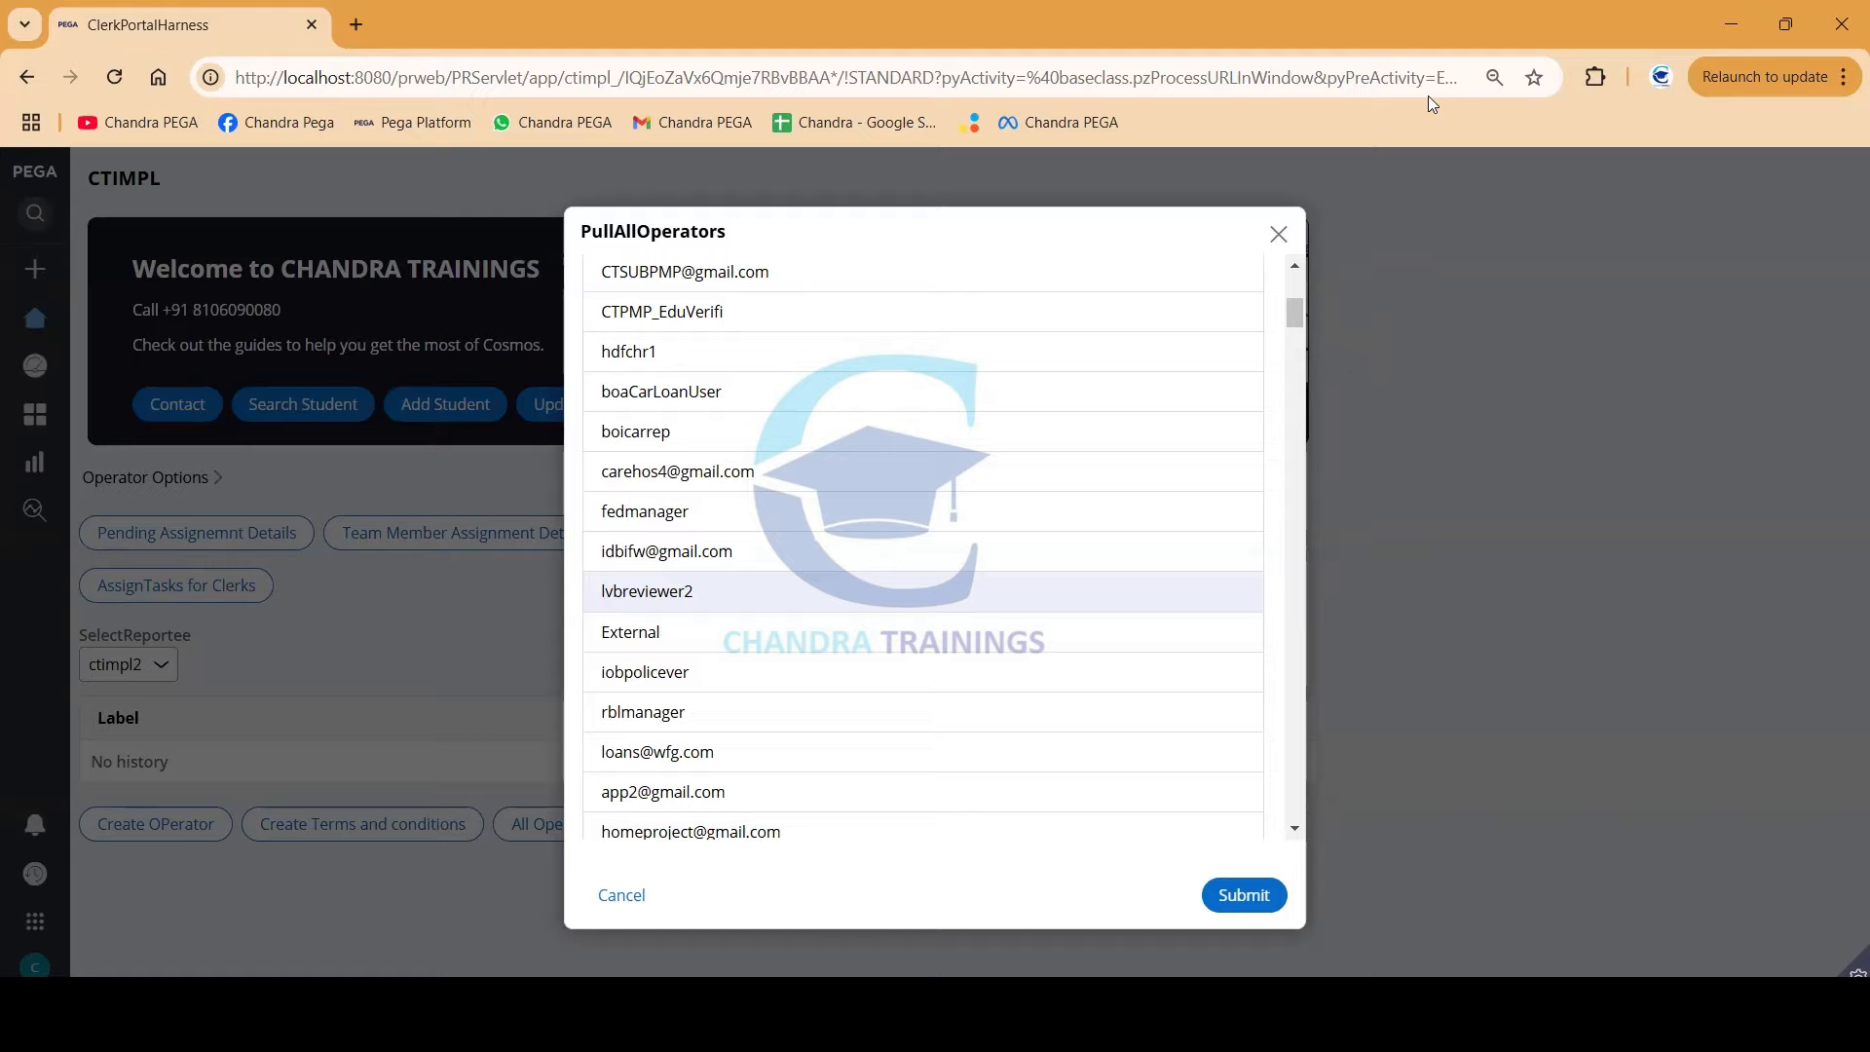